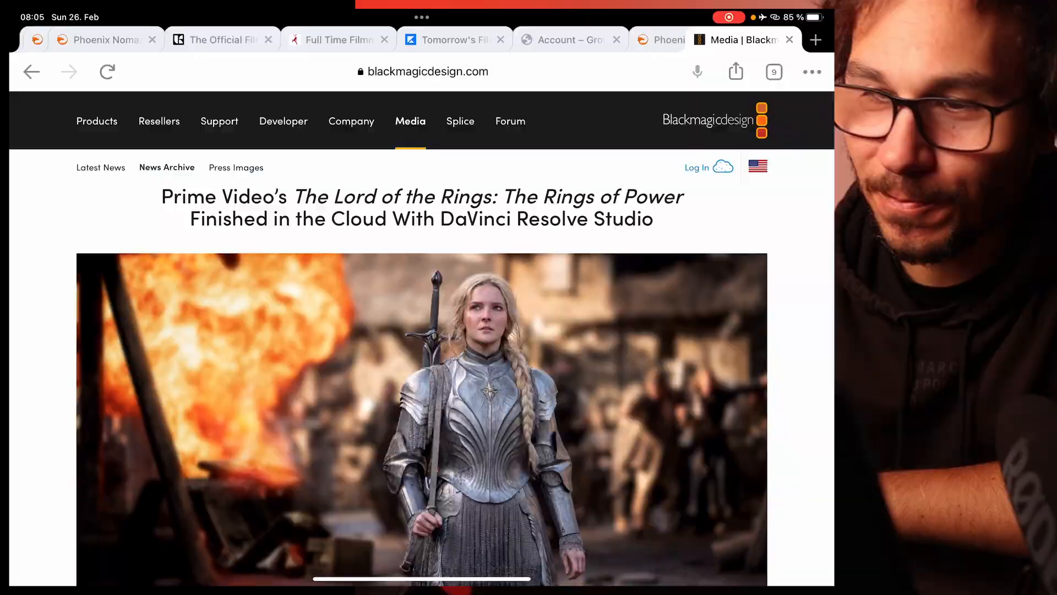
Scroll past the headline and hero image to the article's first body paragraphs
scroll("down", 3)
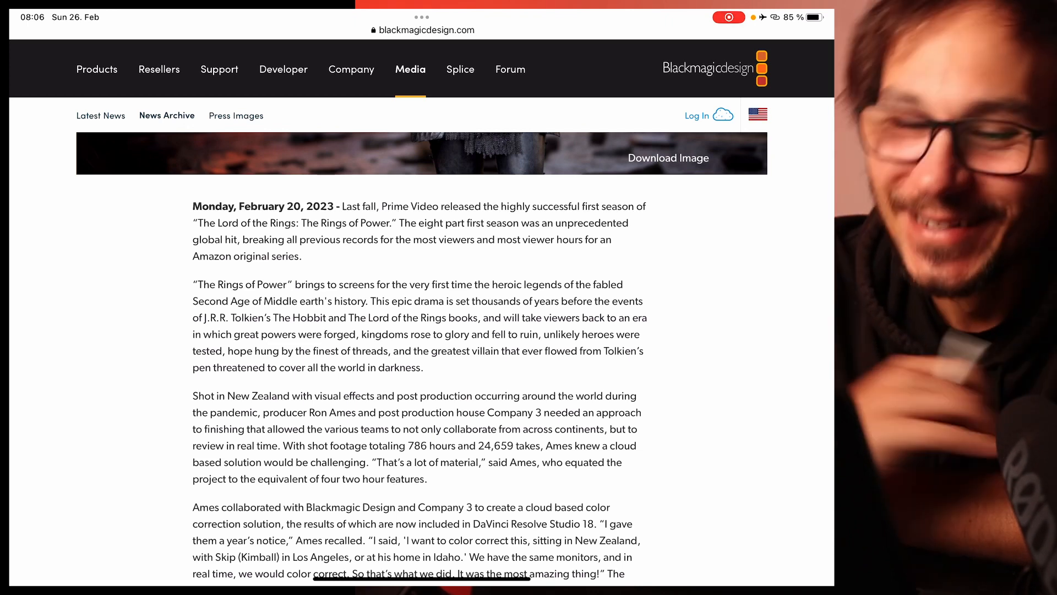
scroll("down", 3)
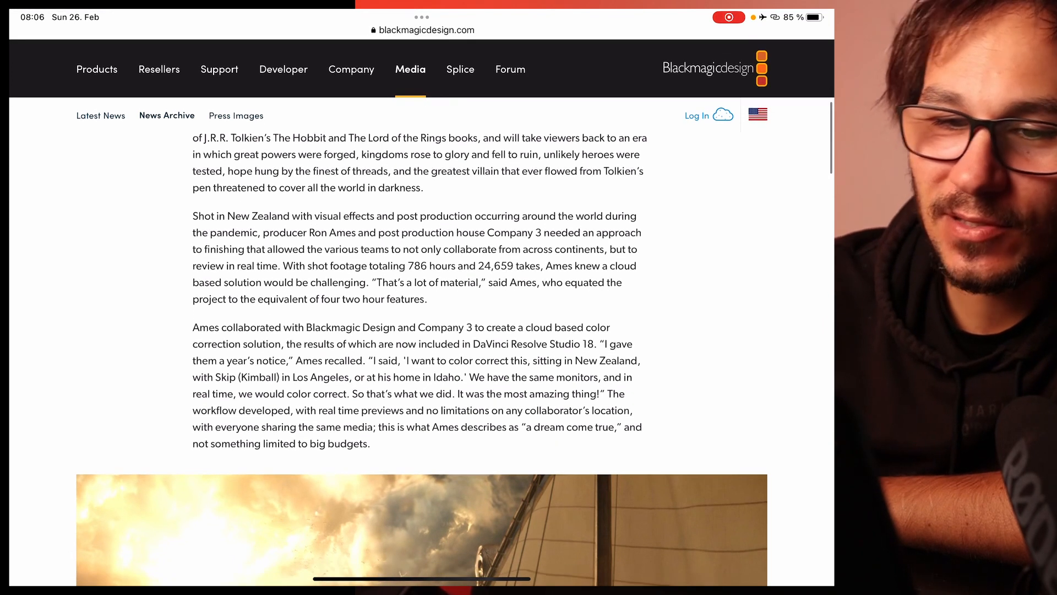
left_click(155, 218)
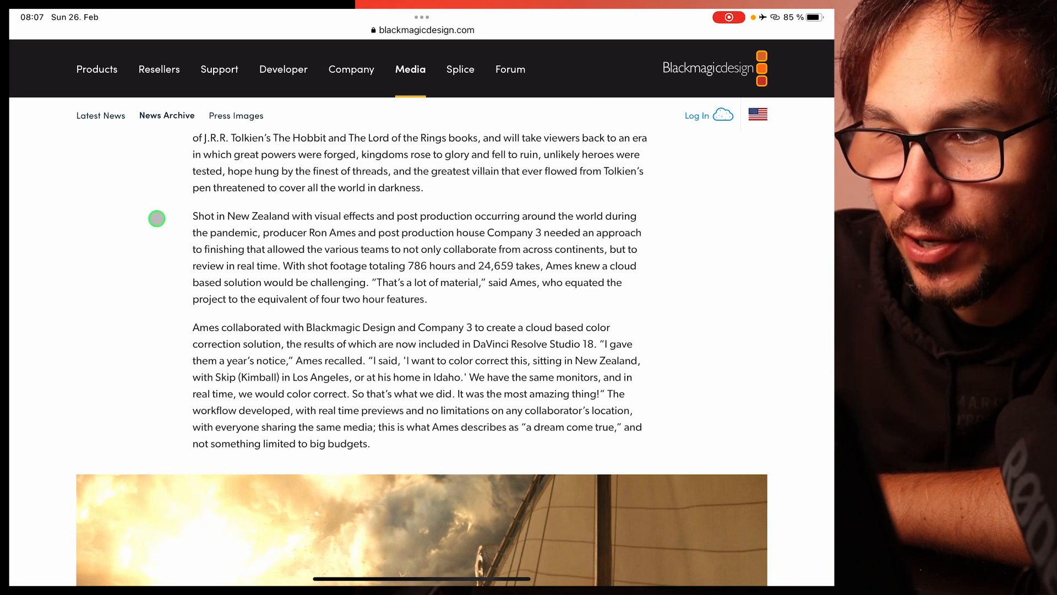
left_click_drag(307, 233, 428, 232)
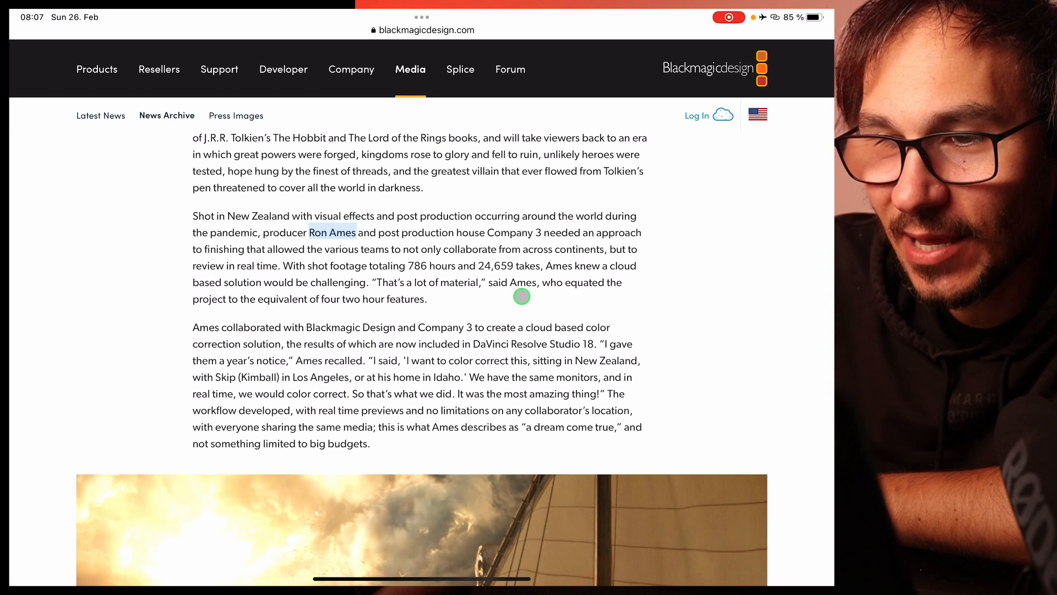
mouse_move(258, 310)
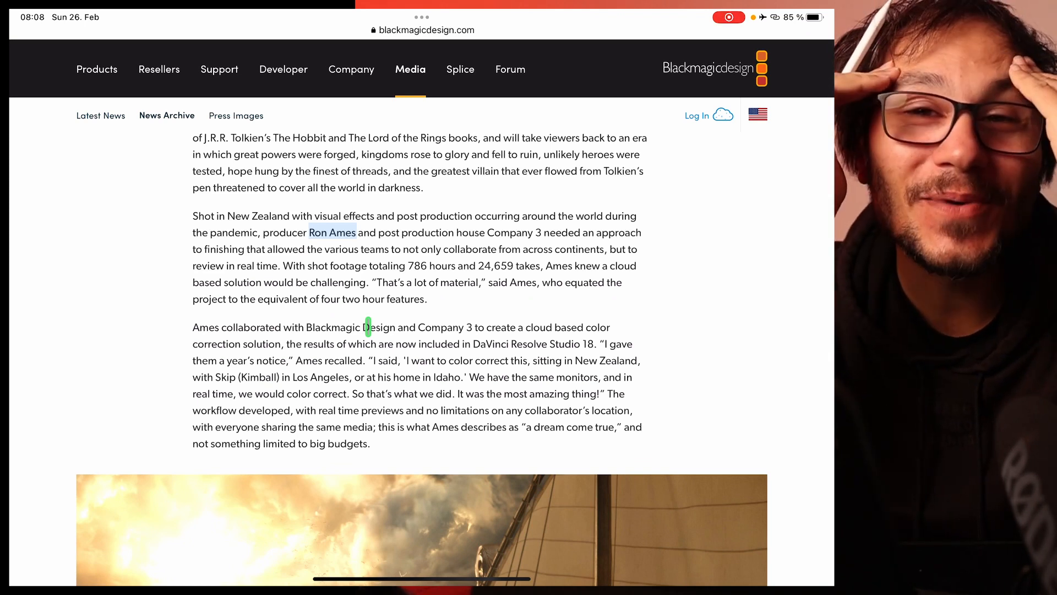
scroll("down", 3)
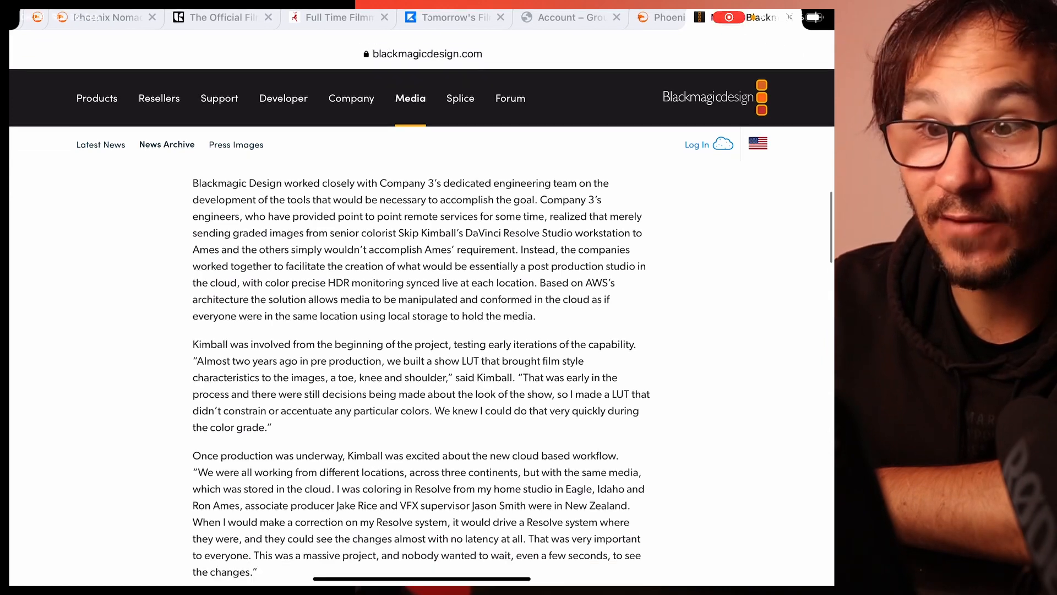
Reach the Press Photography and About sections, then return to the sailing-ship still
scroll("down", 3)
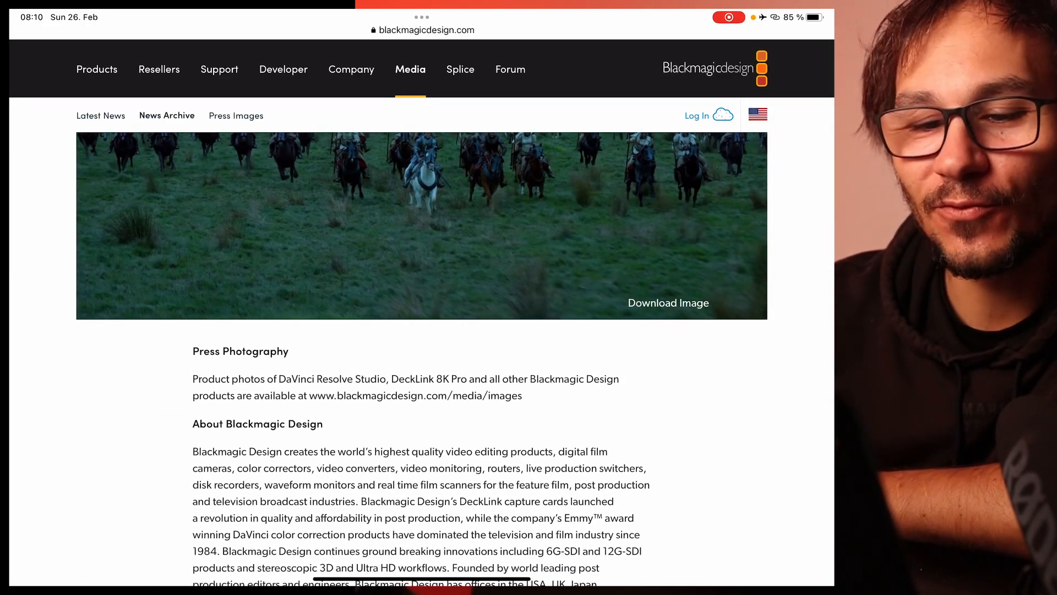
scroll("down", 3)
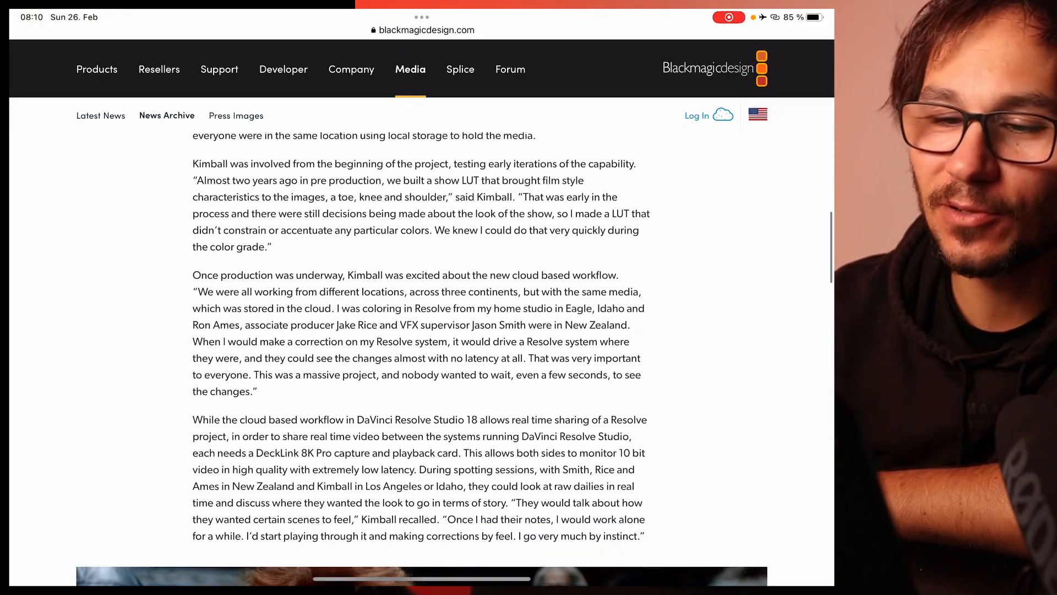
scroll("down", 3)
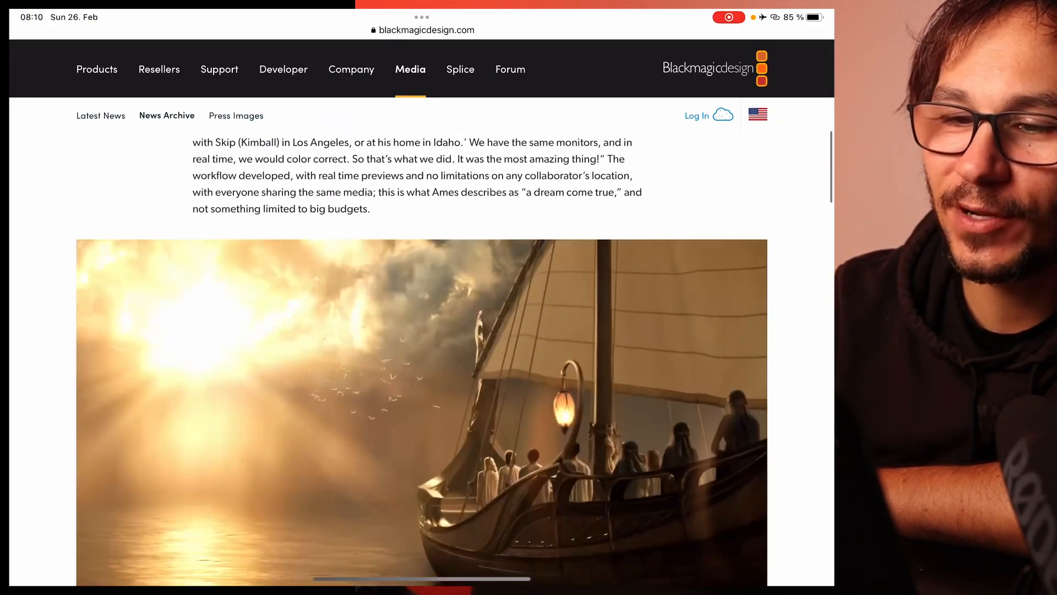
scroll("down", 3)
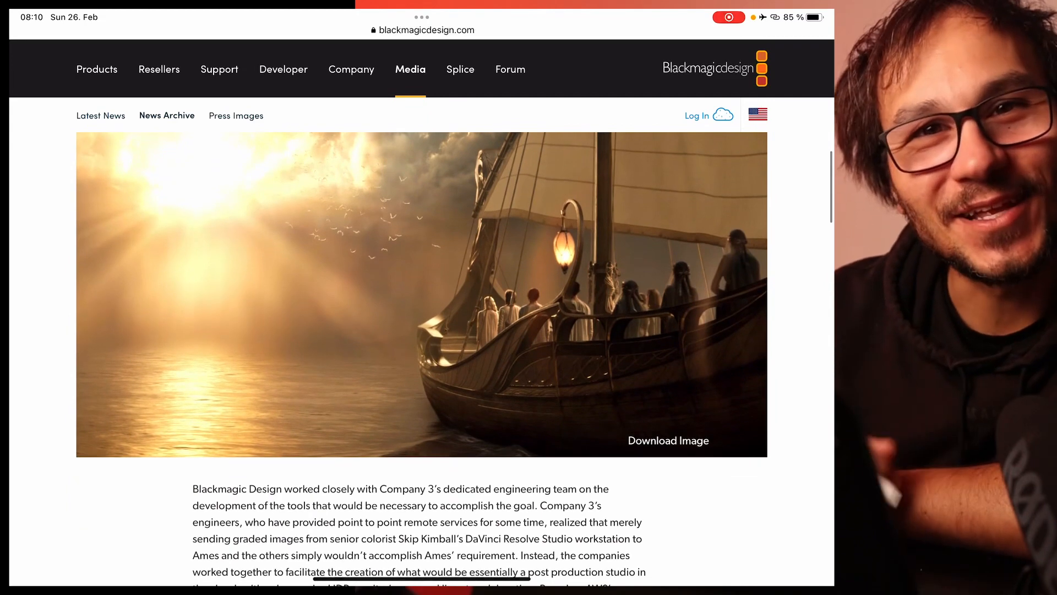